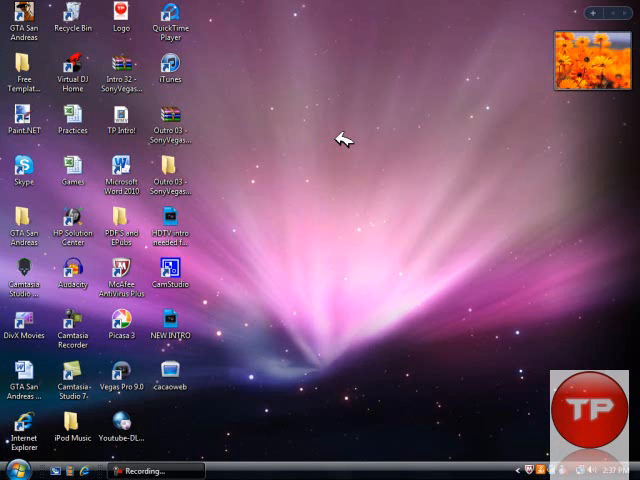
{"action": "mouse_move", "coordinate": [340, 142]}
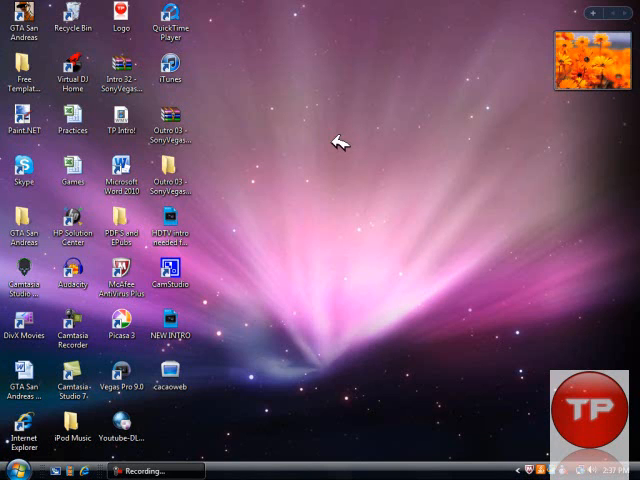
{"action": "mouse_move", "coordinate": [258, 425]}
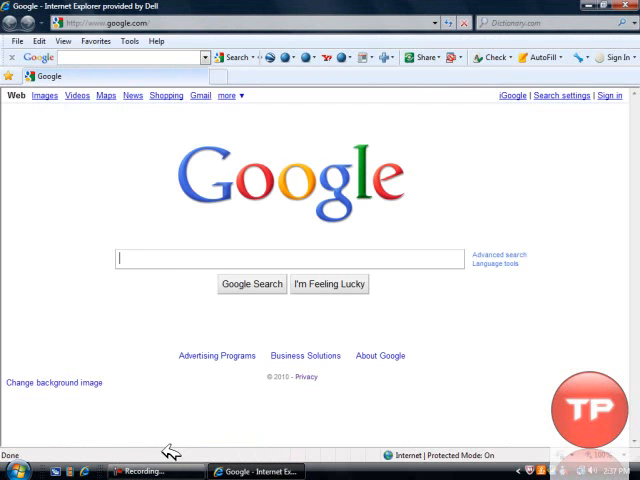
{"action": "mouse_move", "coordinate": [165, 260]}
{"action": "type", "text": "www.cacaoweb.org/downloads.html"}
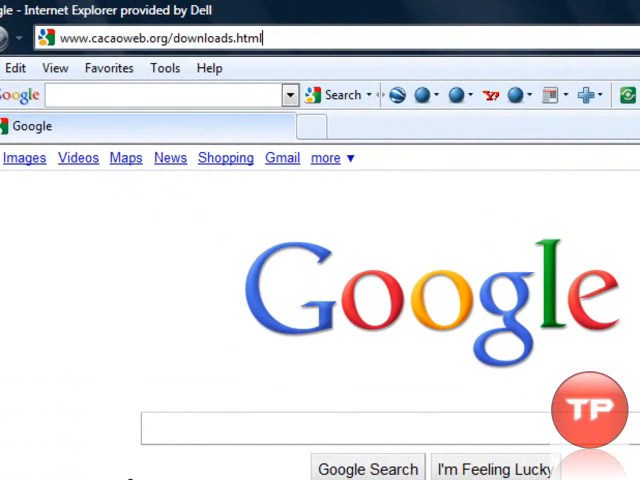
{"action": "left_click", "coordinate": [160, 38]}
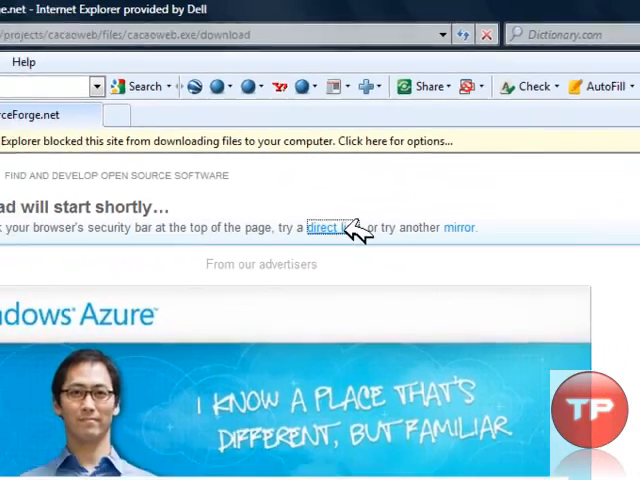
- Download cacaoweb via SourceForge's direct link and run the installer
{"action": "left_click", "coordinate": [322, 227]}
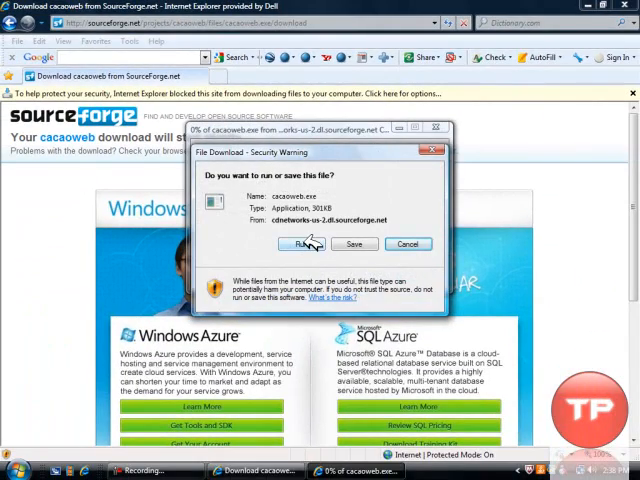
{"action": "left_click", "coordinate": [306, 244]}
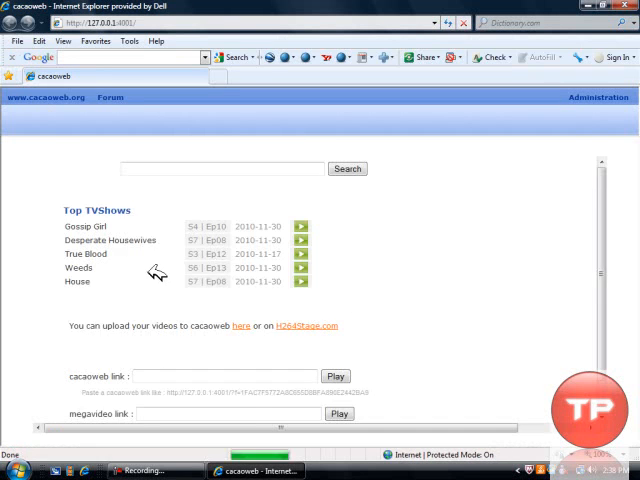
- Scroll the cacaoweb local page at 127.0.0.1:4001 down to the megavideo link box
{"action": "scroll", "scroll_direction": "down", "scroll_amount": 3}
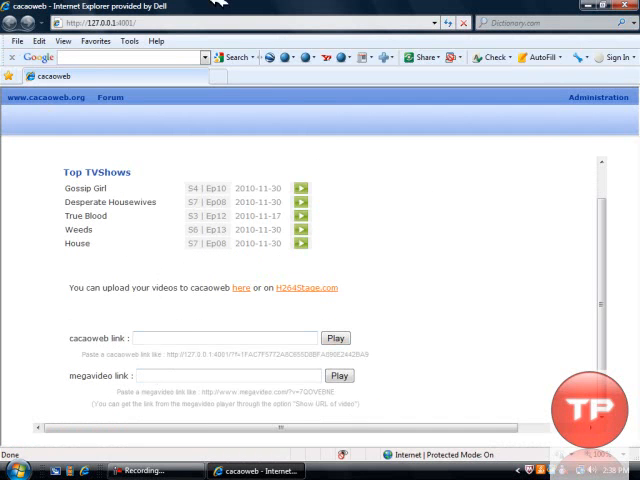
{"action": "mouse_move", "coordinate": [226, 74]}
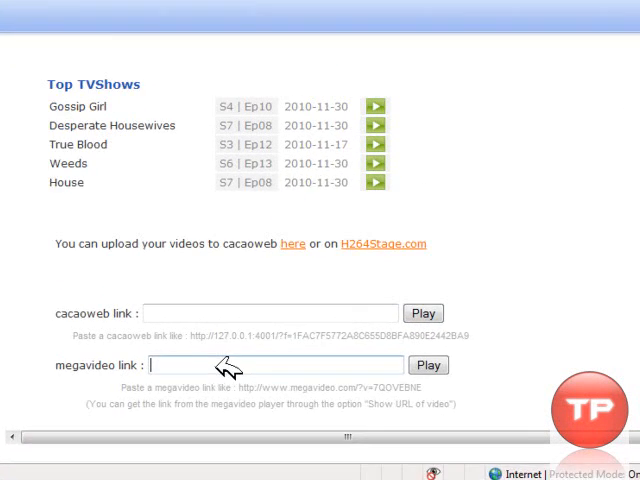
{"action": "scroll", "scroll_direction": "down", "scroll_amount": 3}
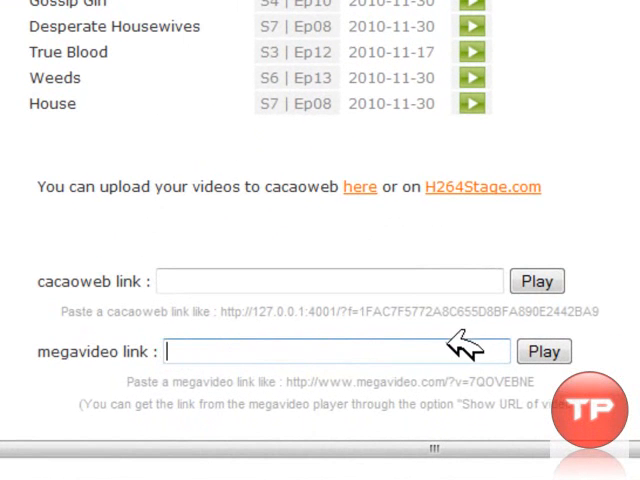
{"action": "type", "text": "http://www.megavideo.com/?v=9NMUUN2V"}
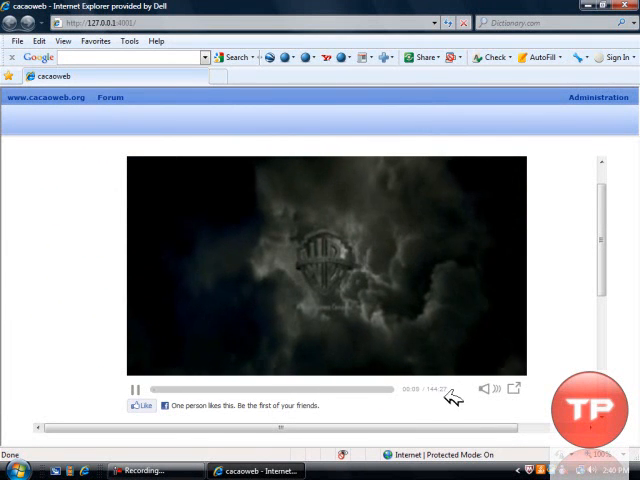
{"action": "mouse_move", "coordinate": [8, 280]}
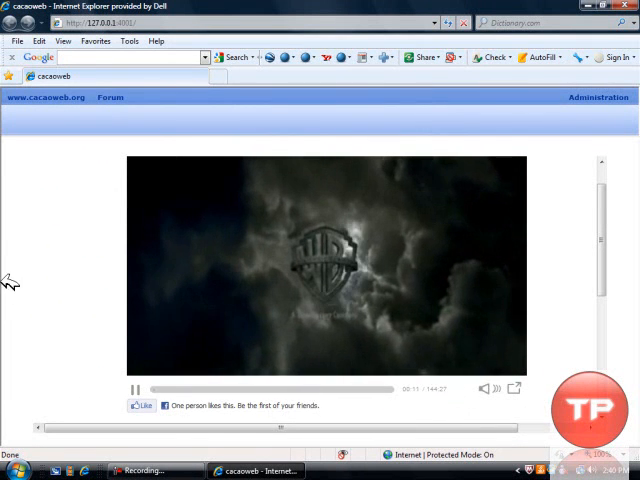